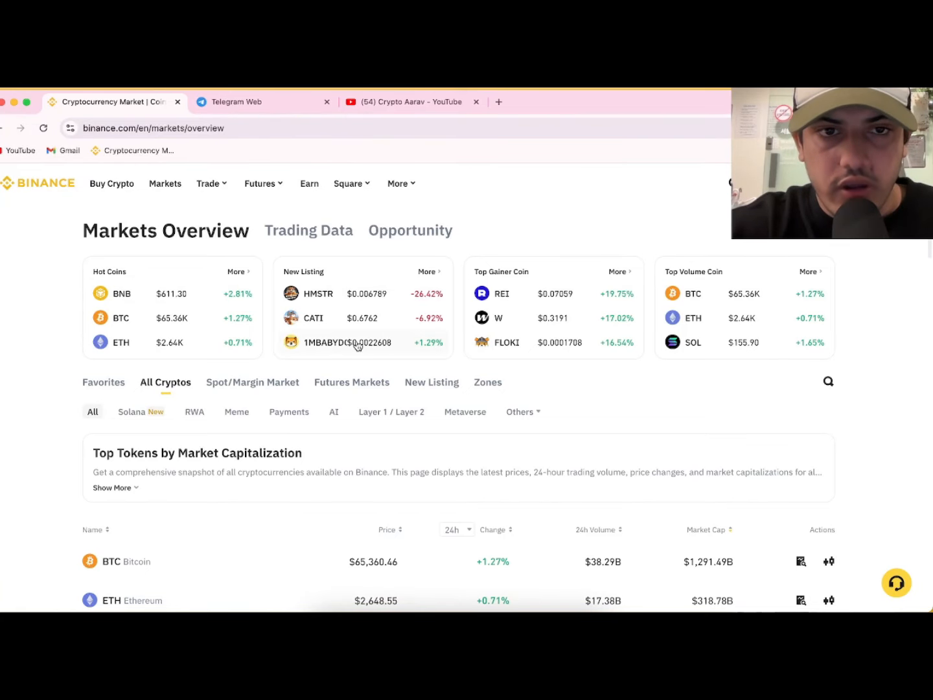
- Go to the 1MBABYDOGE/USDT spot trading page from the New Listing card
click(326, 342)
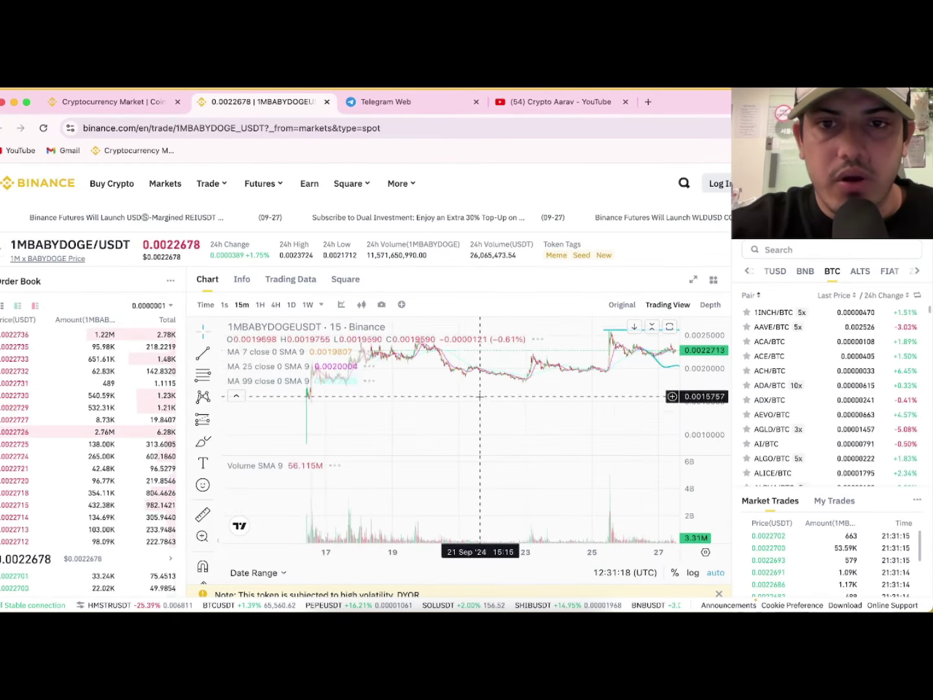
- Enlarge the 1MBABYDOGE/USDT price chart to fill the page
click(692, 280)
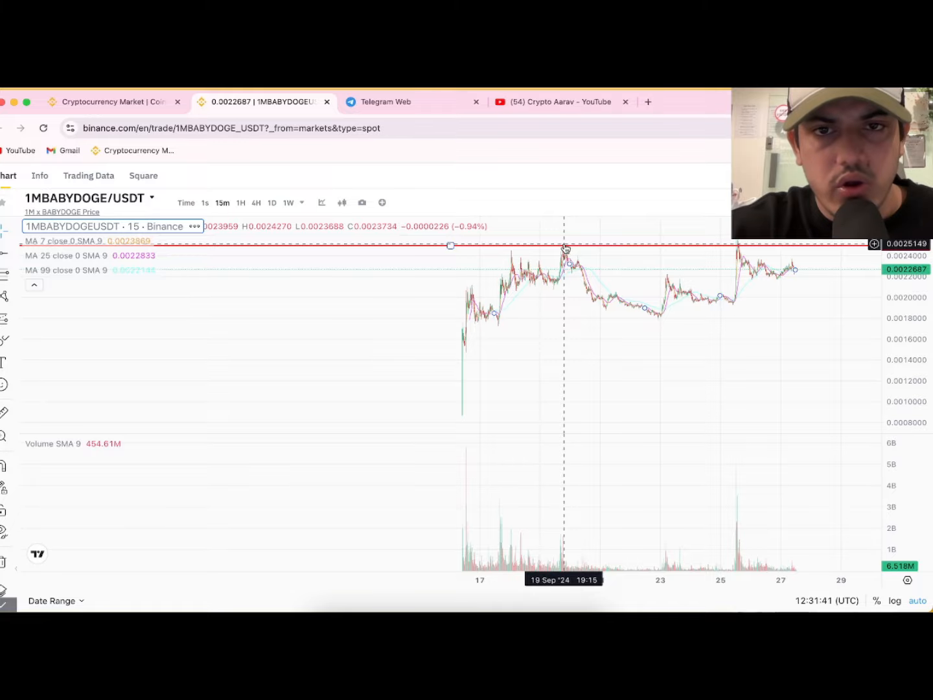
mouse_move(682, 345)
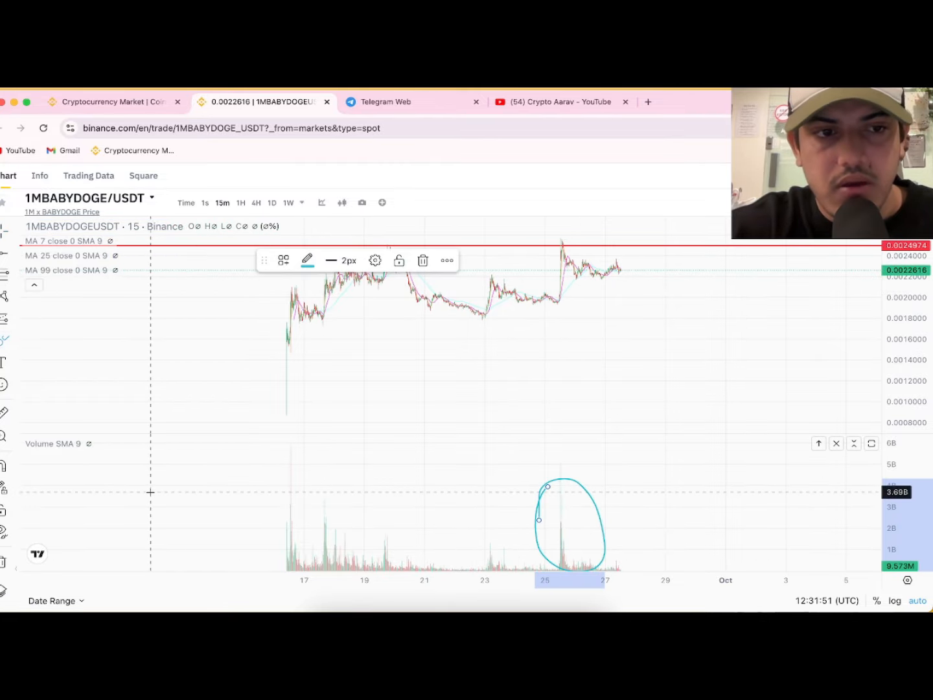
- Clear the chart drawings and start a Horizontal Line for the recent price highs
click(423, 259)
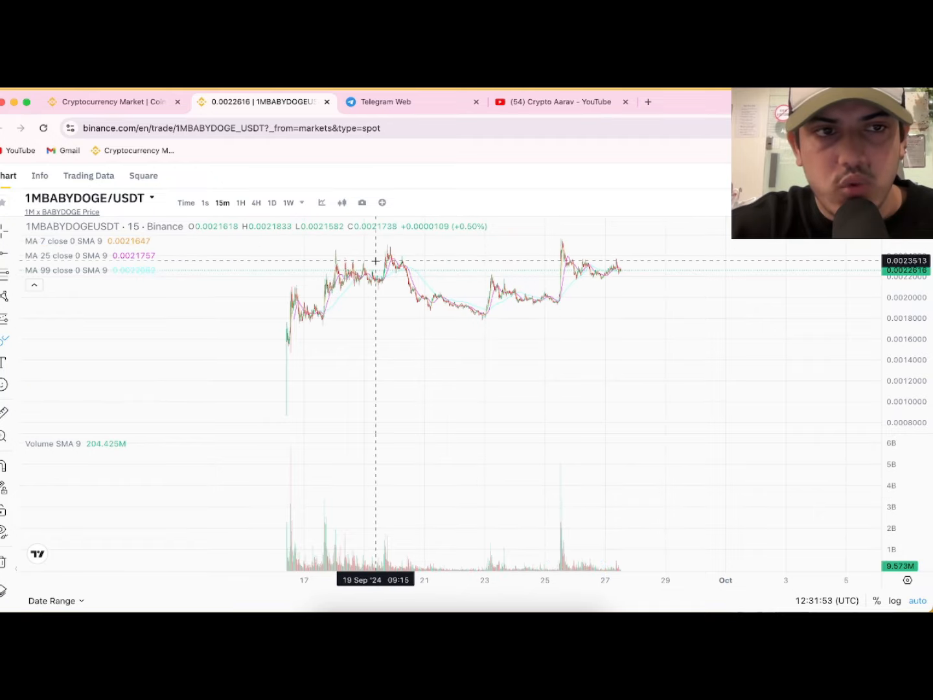
click(6, 339)
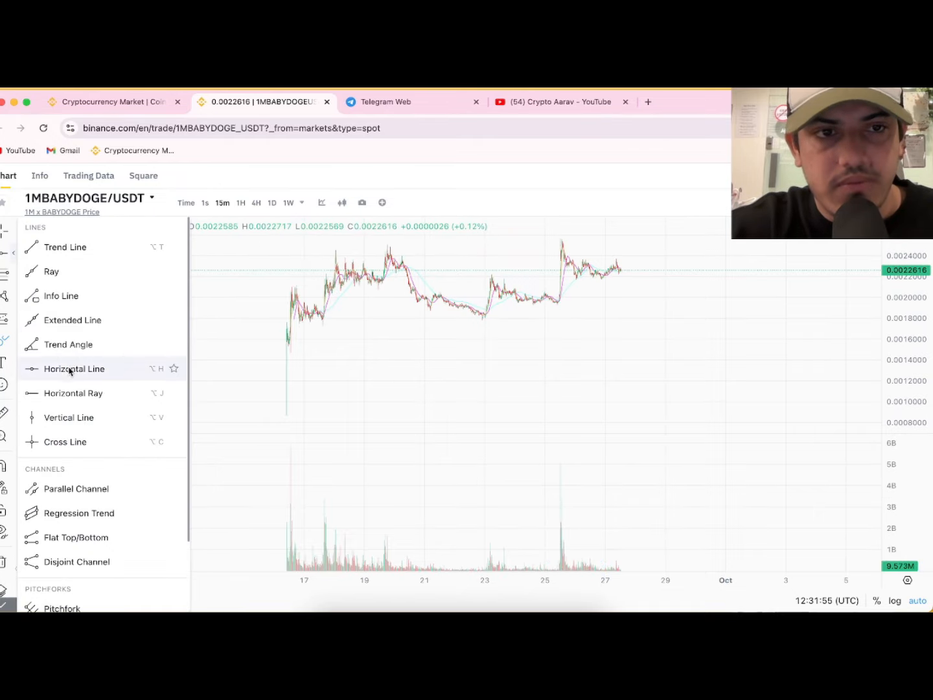
click(74, 368)
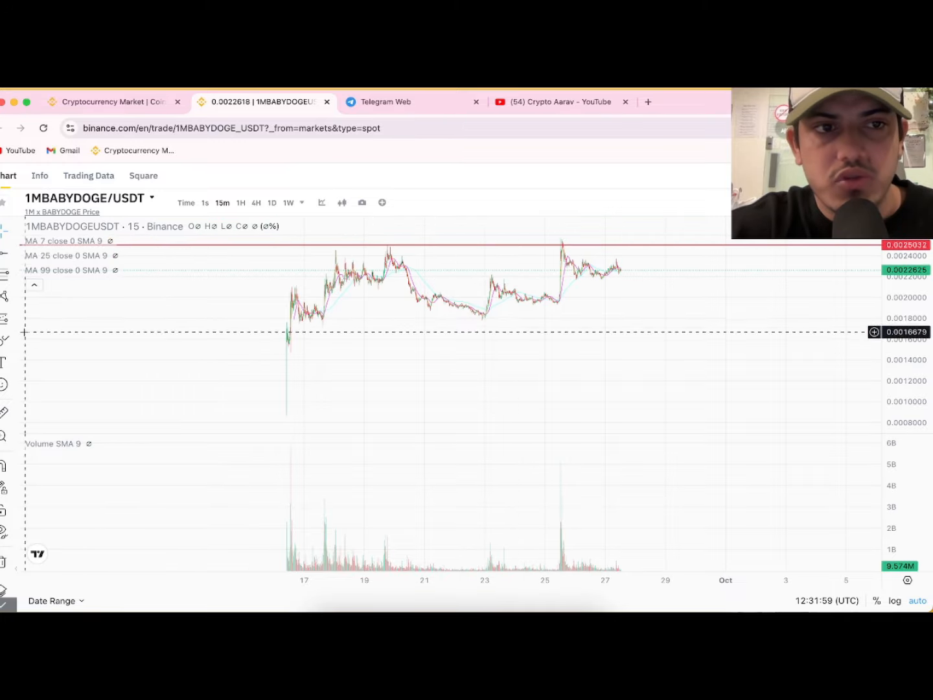
mouse_move(609, 254)
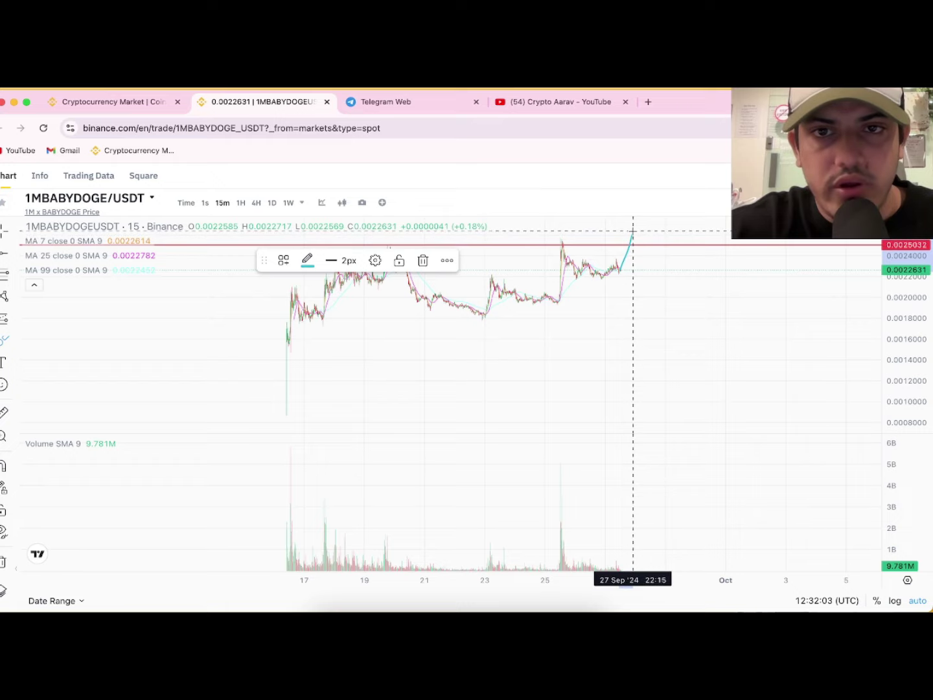
mouse_move(645, 236)
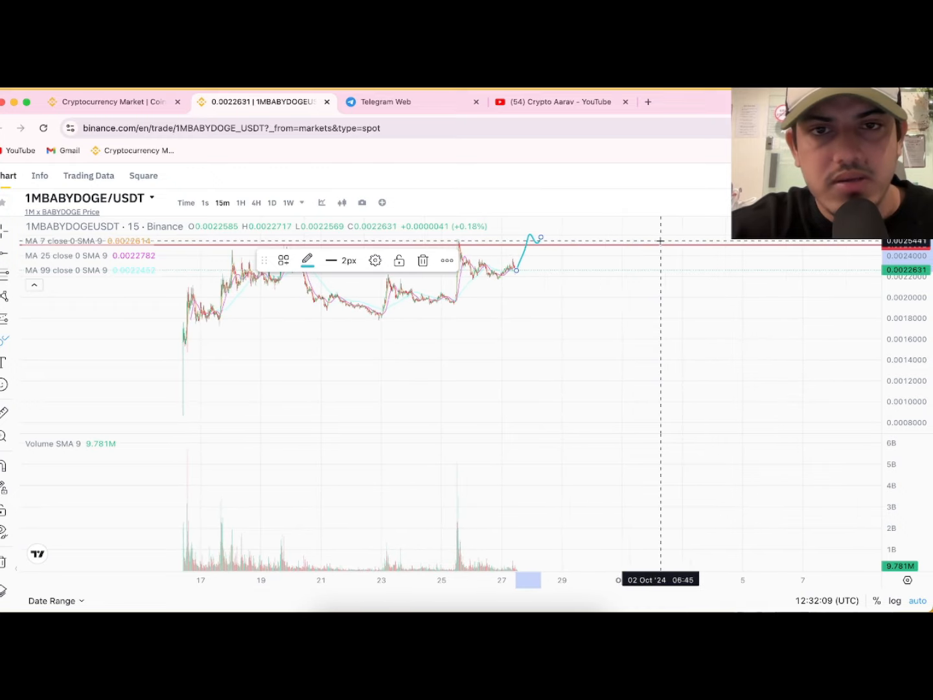
mouse_move(556, 241)
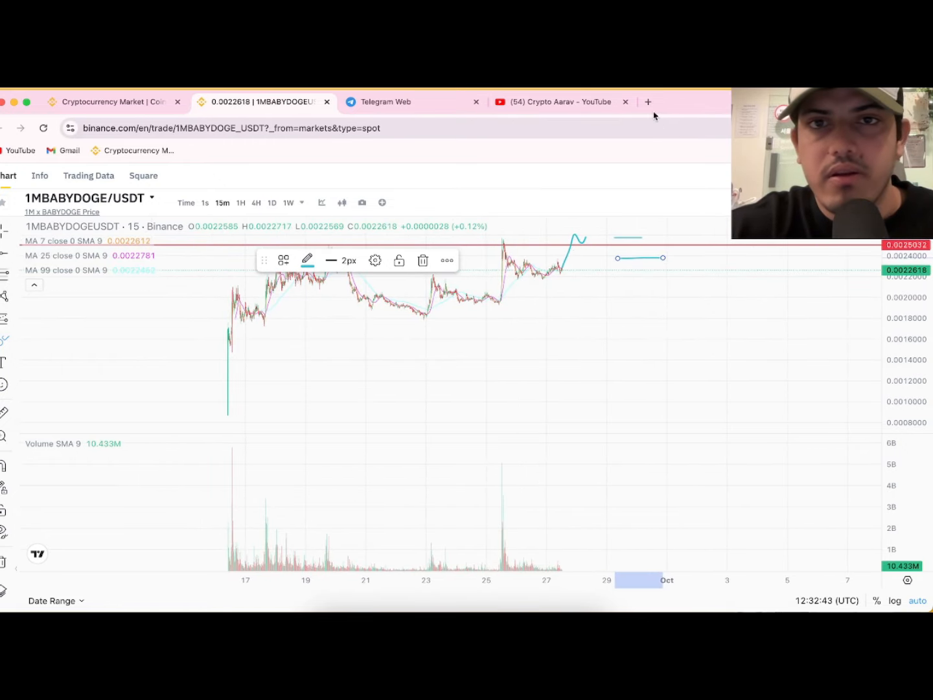
mouse_move(552, 319)
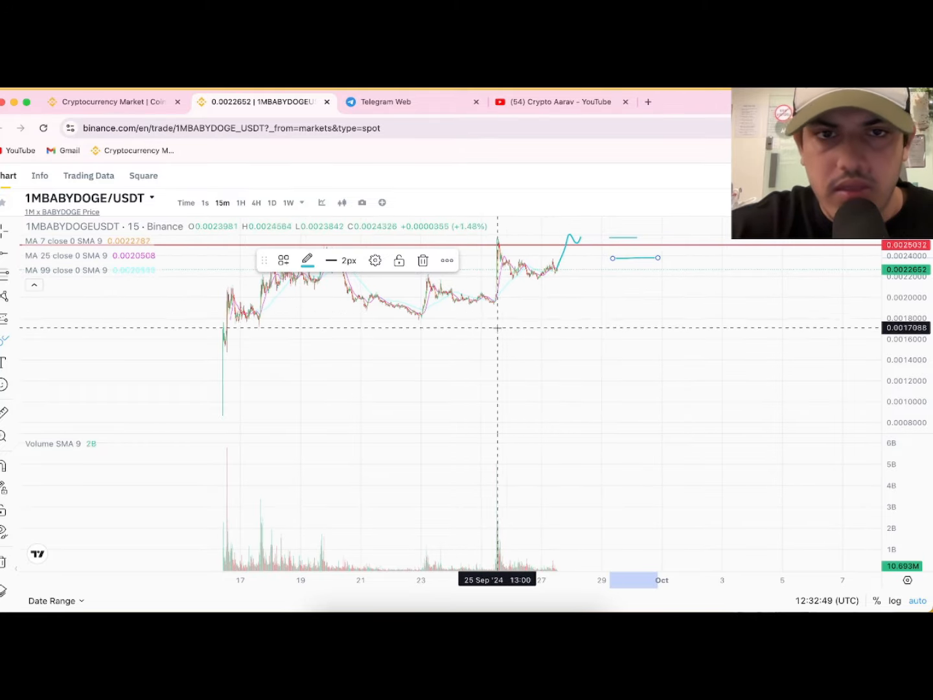
mouse_move(293, 298)
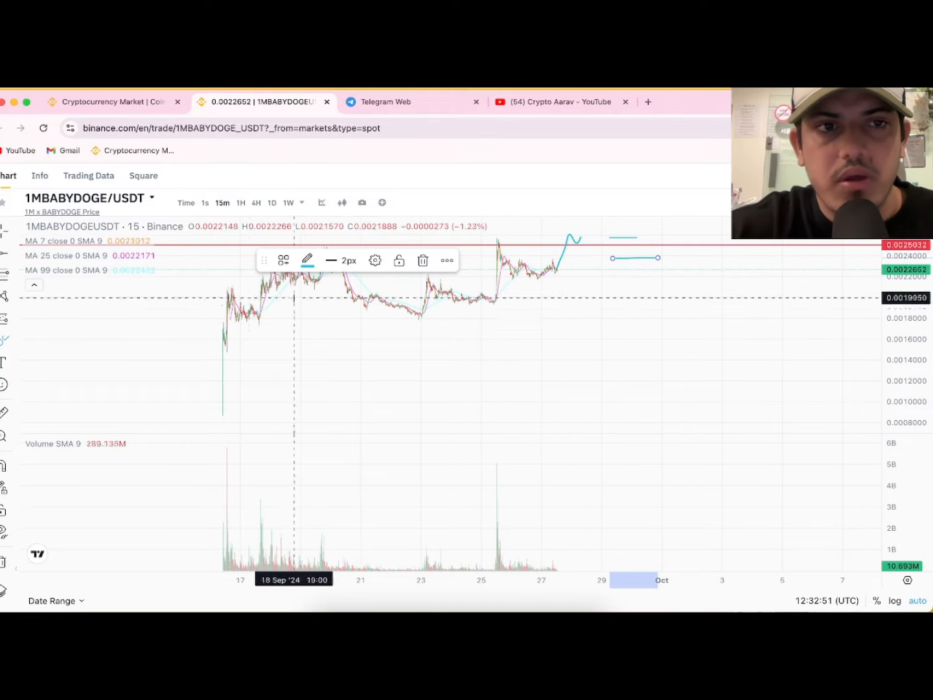
mouse_move(548, 299)
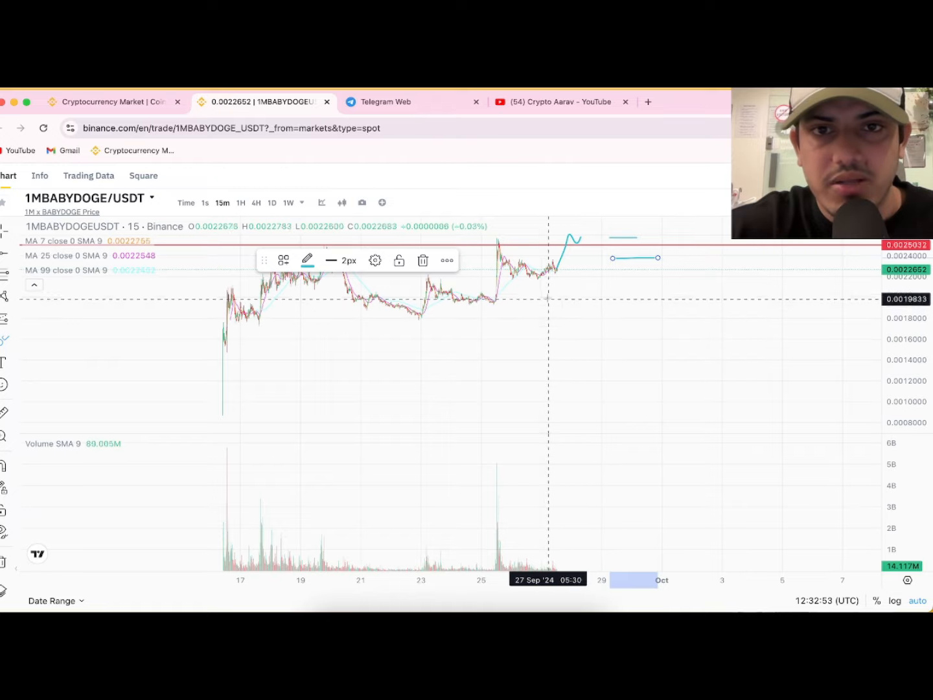
mouse_move(559, 260)
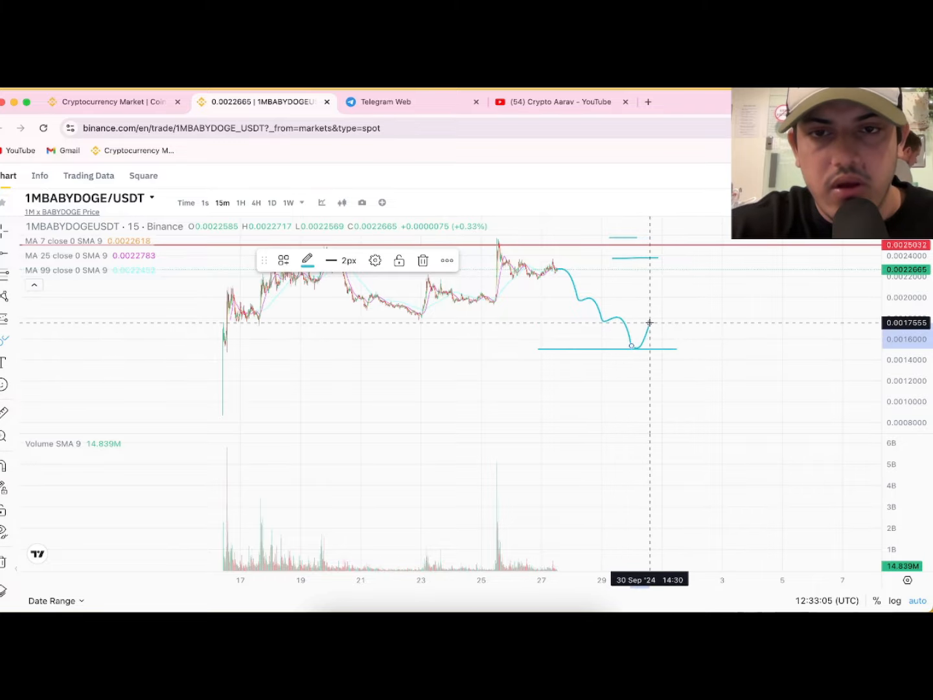
mouse_move(641, 339)
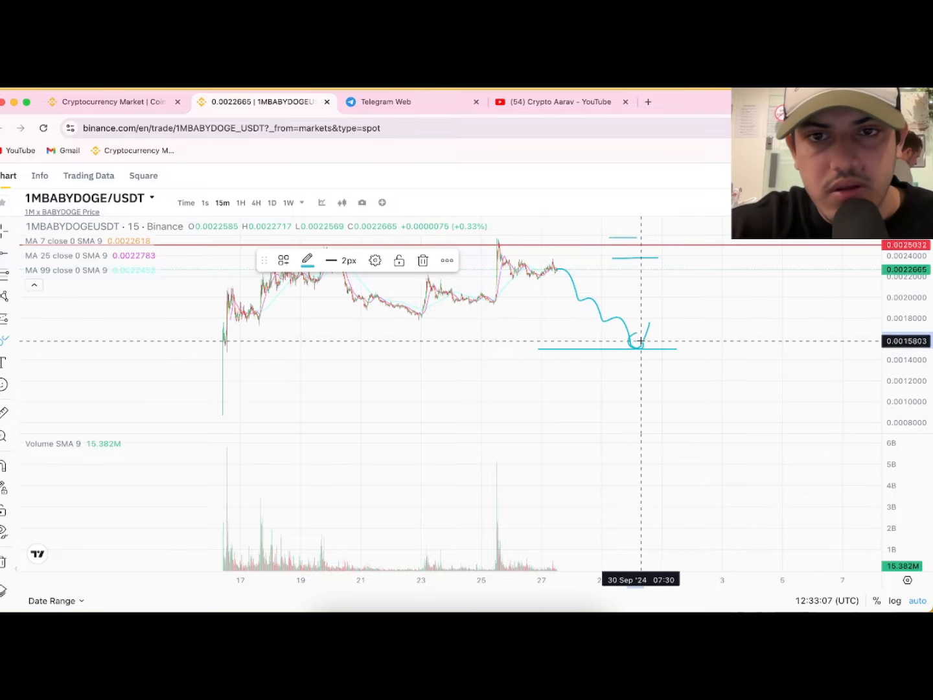
mouse_move(635, 339)
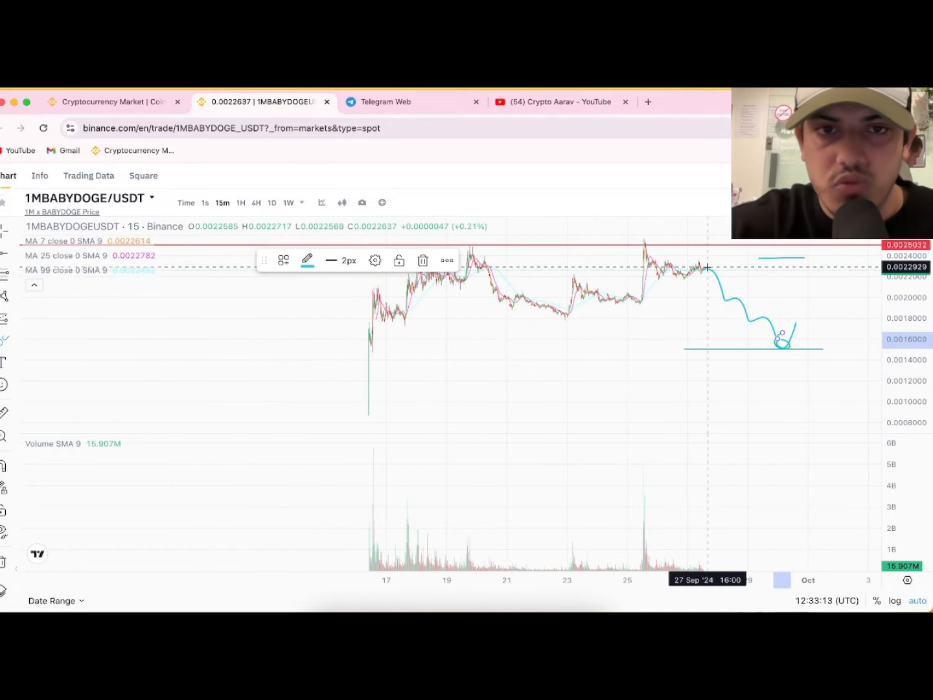
mouse_move(687, 272)
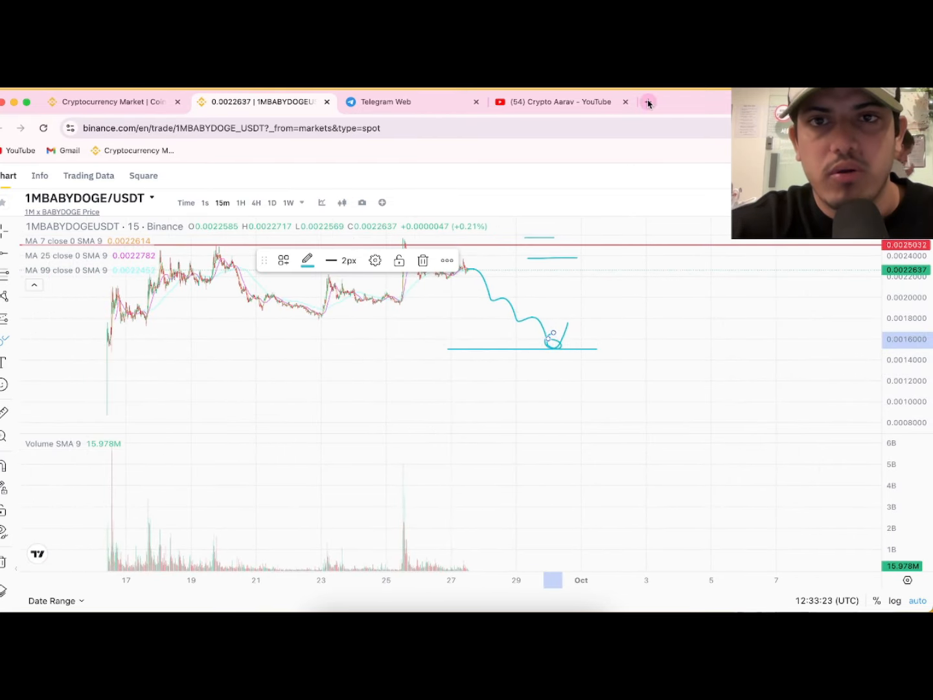
- Search for coinmarketcap in a new tab, load the site and bring up its coin search
click(649, 101)
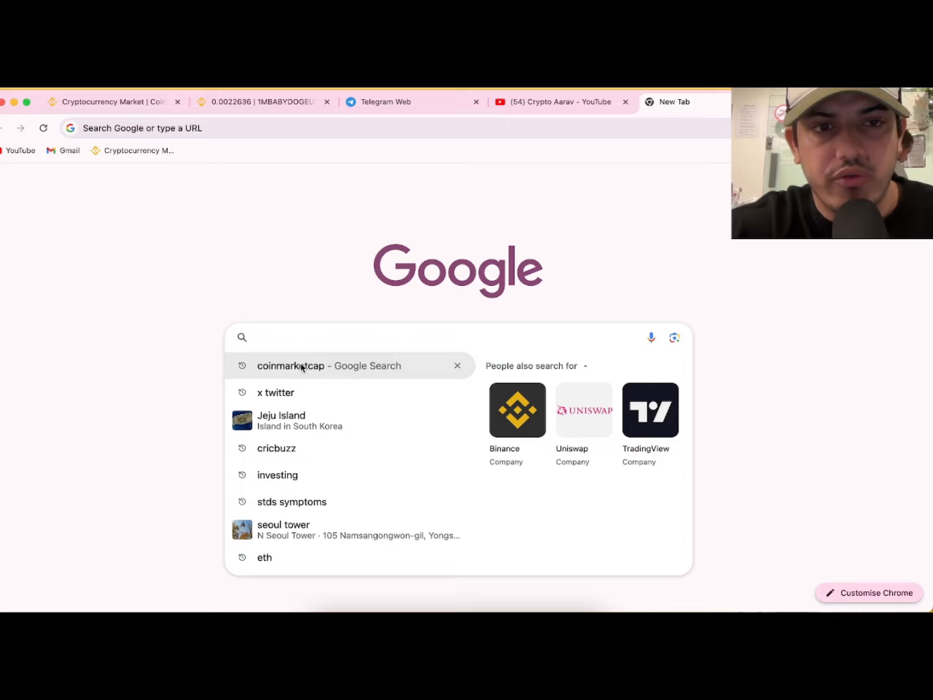
click(291, 365)
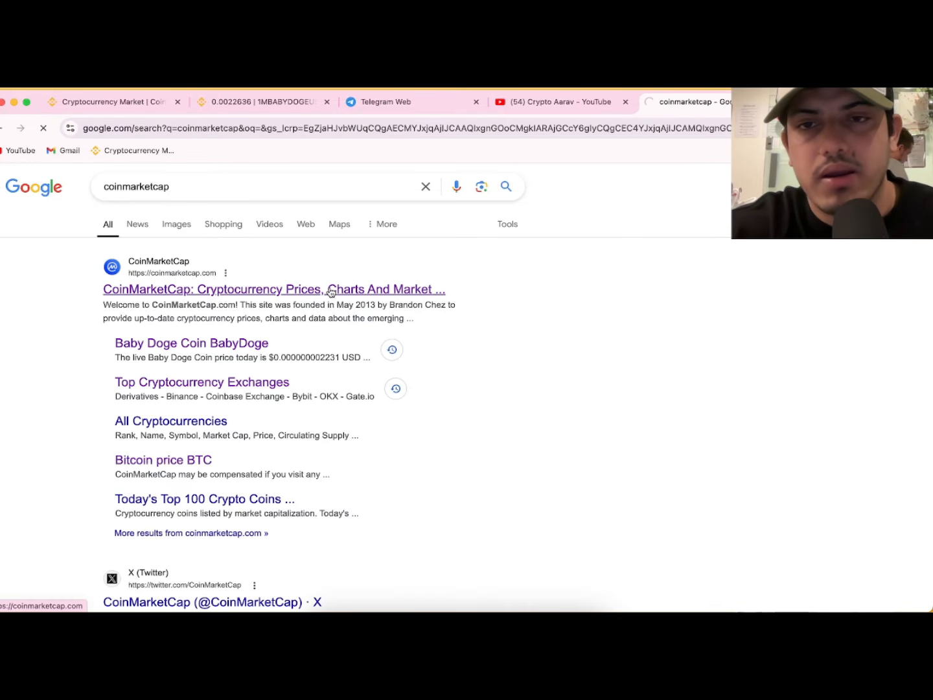
click(272, 289)
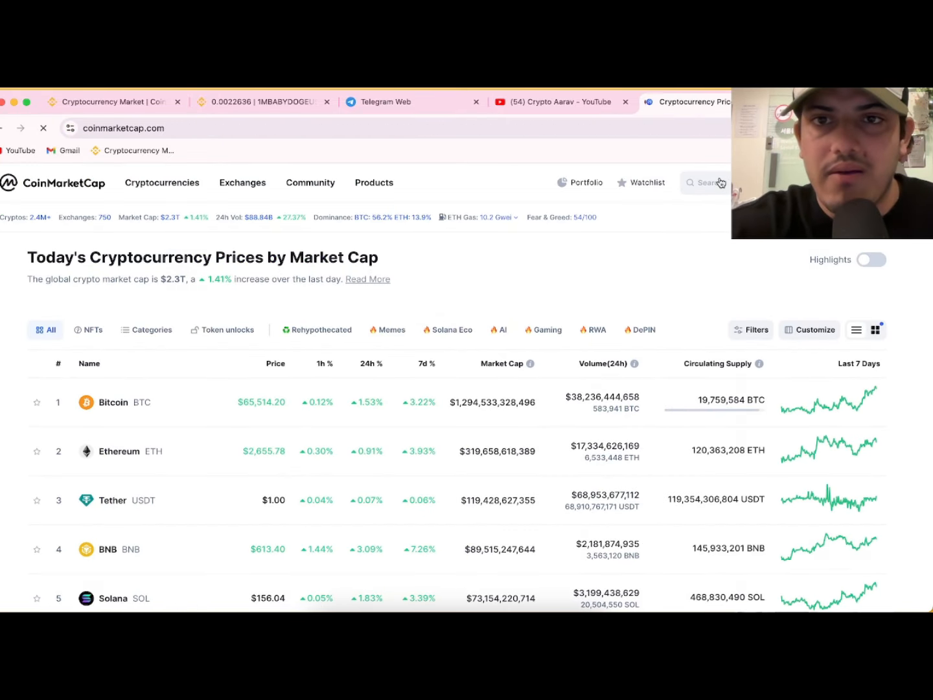
click(705, 181)
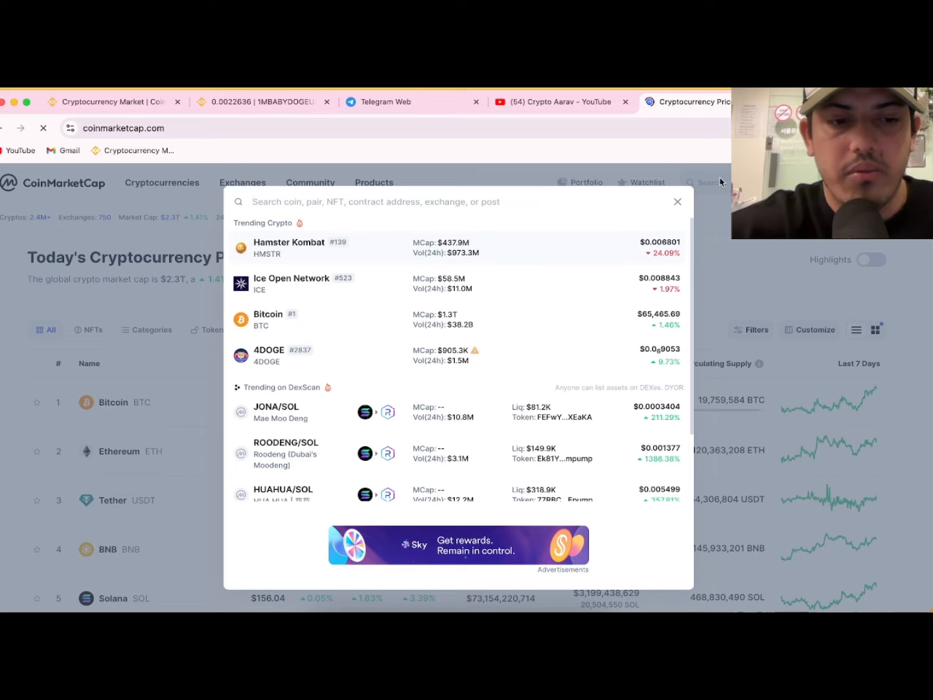
- Search 'babyd' and load the Baby Doge Coin price page
text(bab)
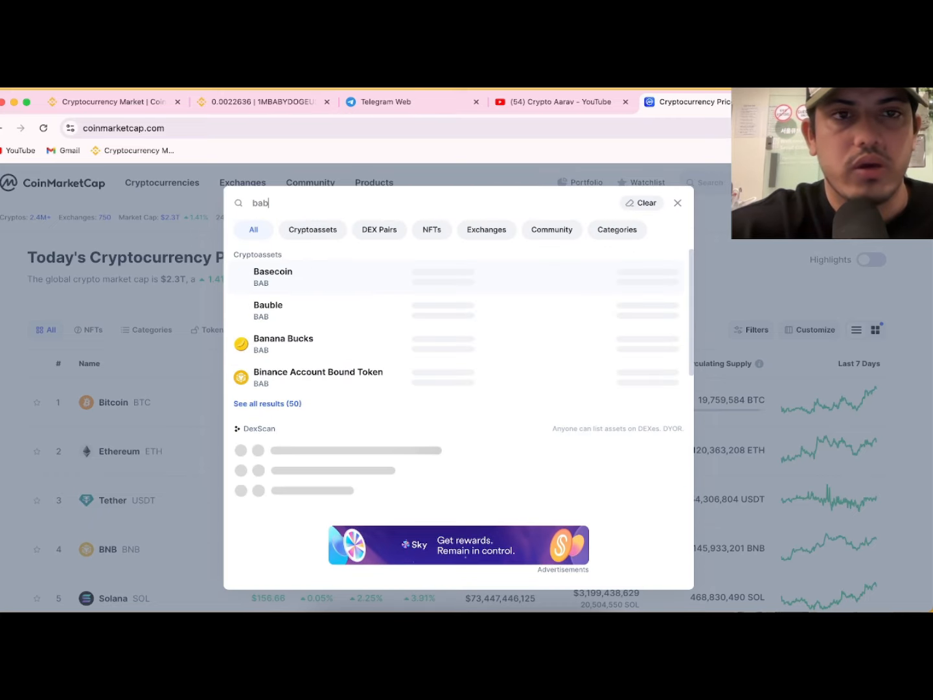
text(yd)
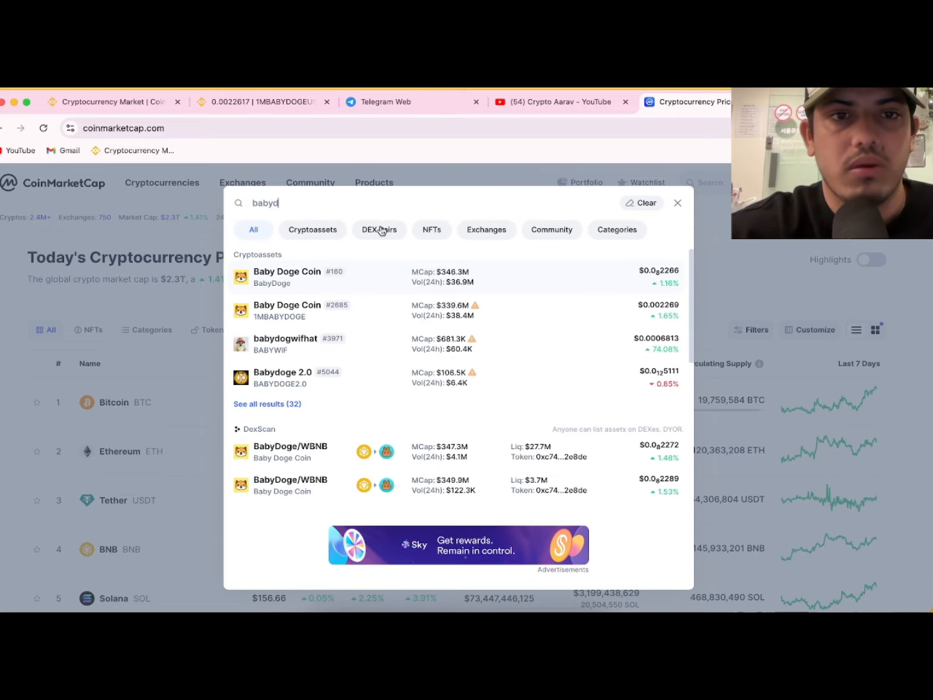
click(287, 277)
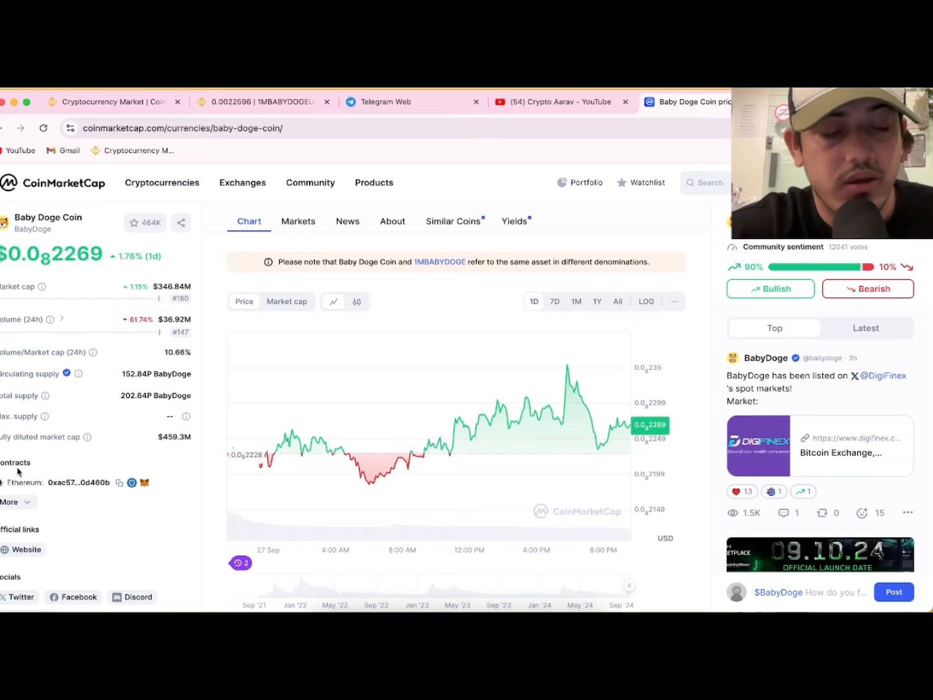
- Review the full Baby Doge Coin tags list, close it and reach the Markets table
scroll(down, 3)
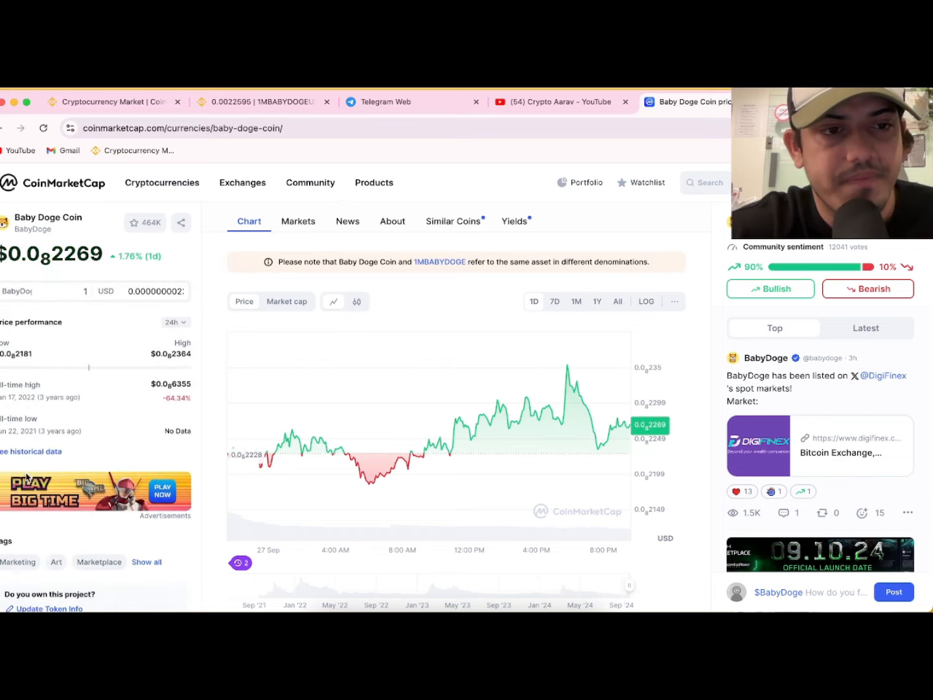
scroll(down, 3)
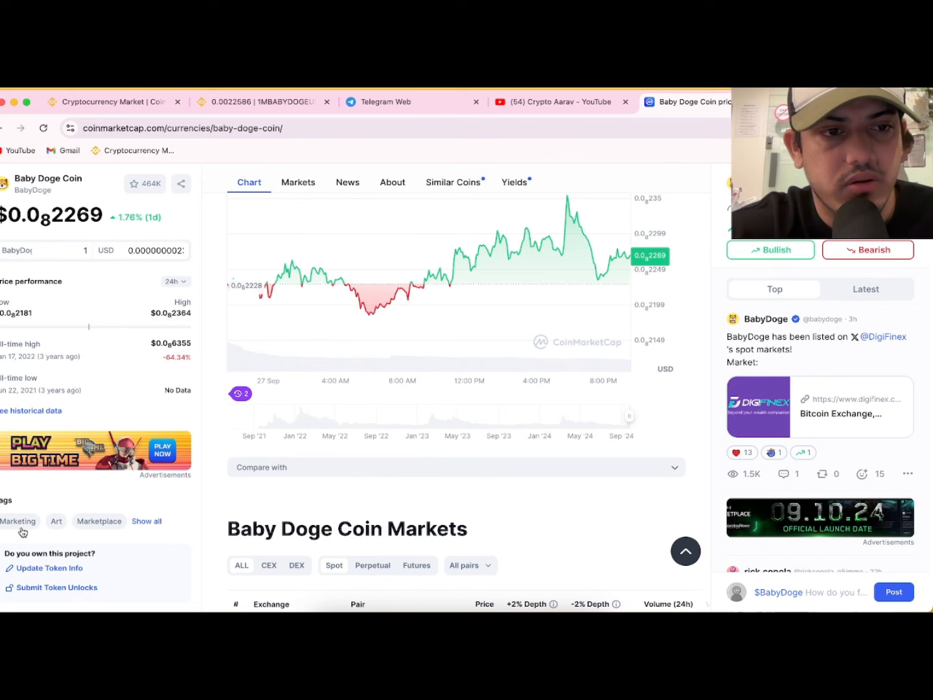
click(146, 521)
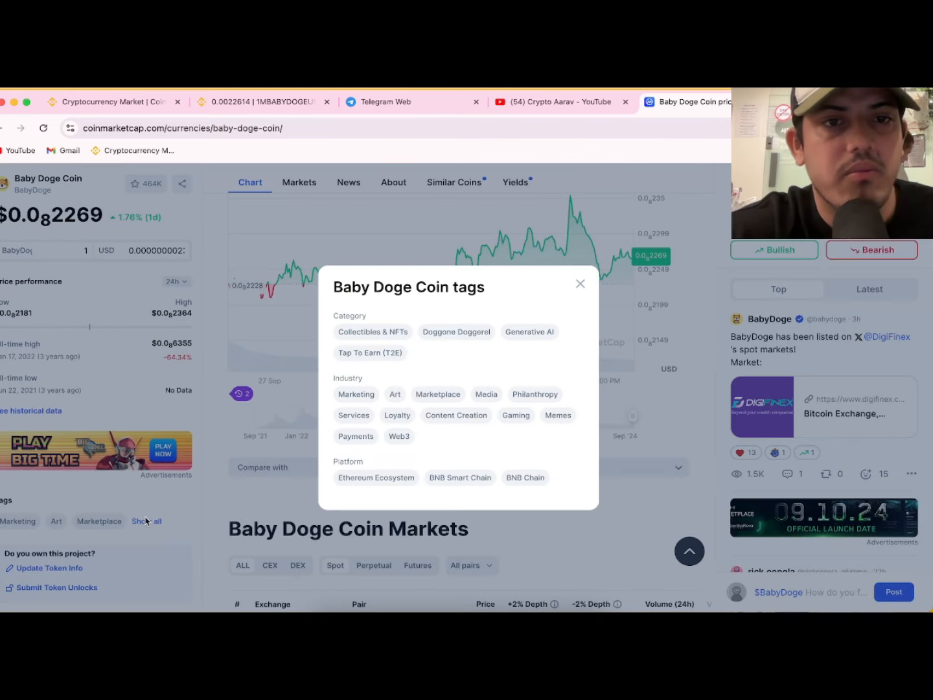
mouse_move(472, 392)
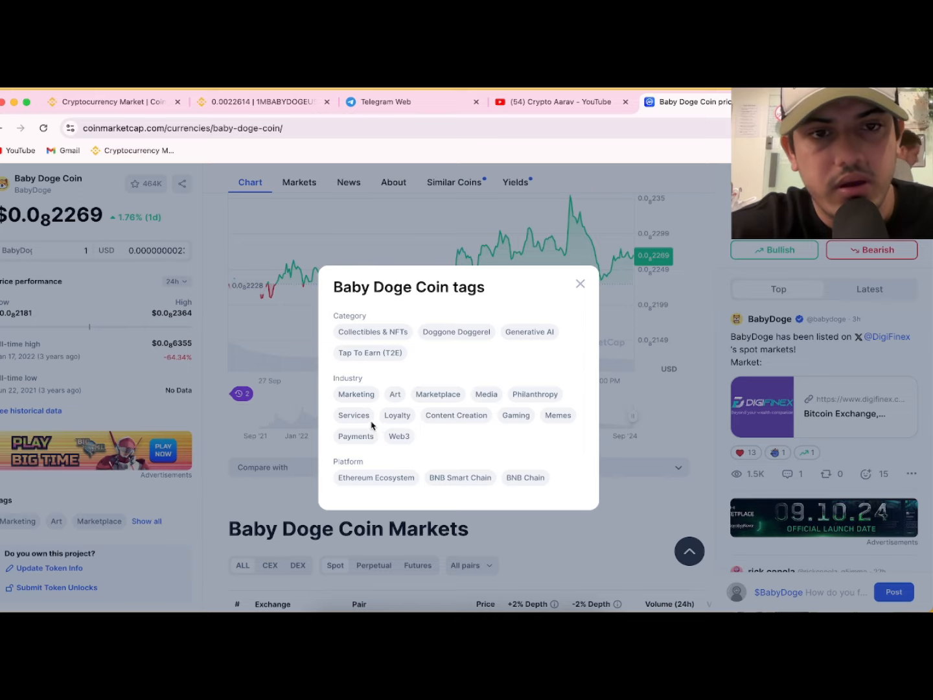
mouse_move(516, 415)
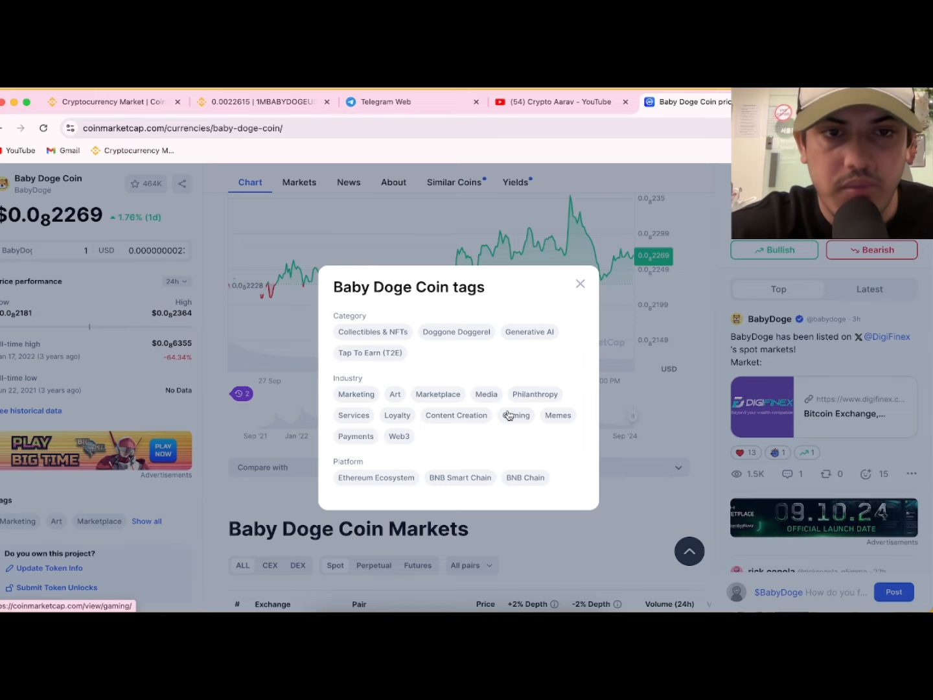
click(579, 283)
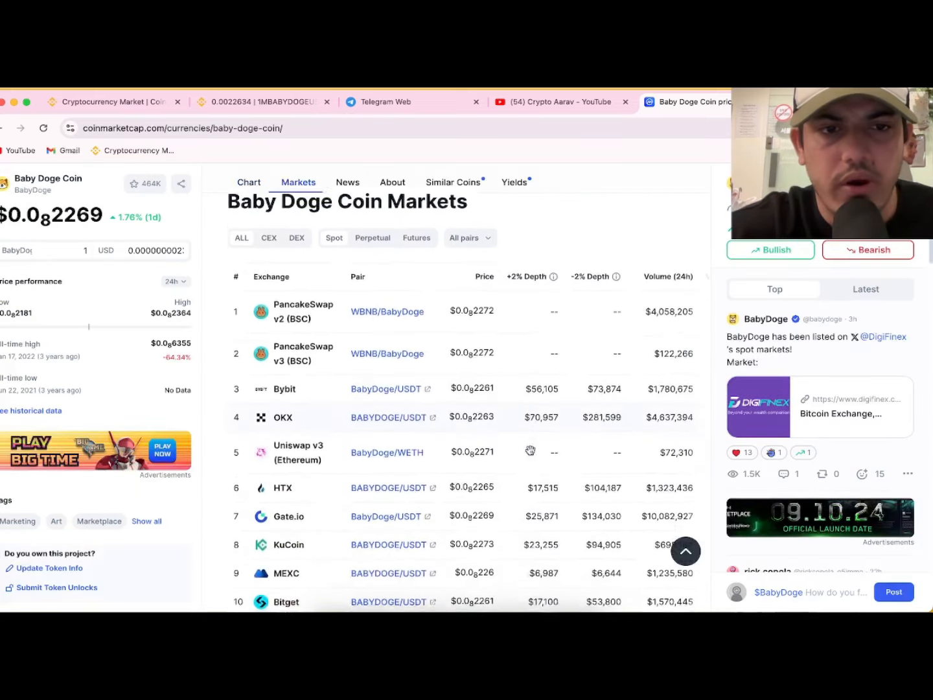
- Review the Markets exchange pairs, then return to the price chart at the top of the page
scroll(down, 3)
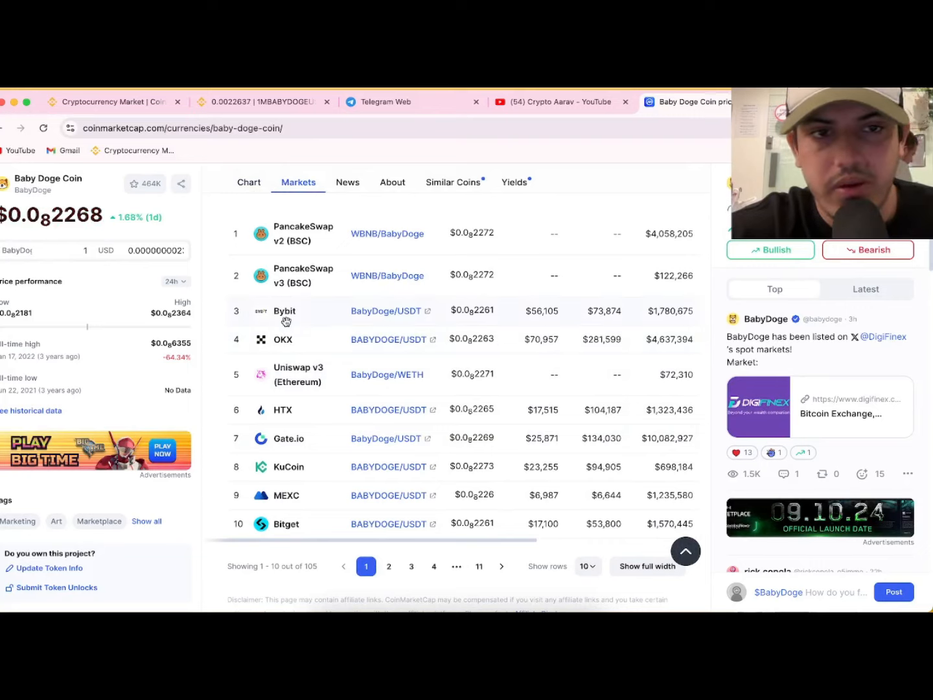
mouse_move(267, 423)
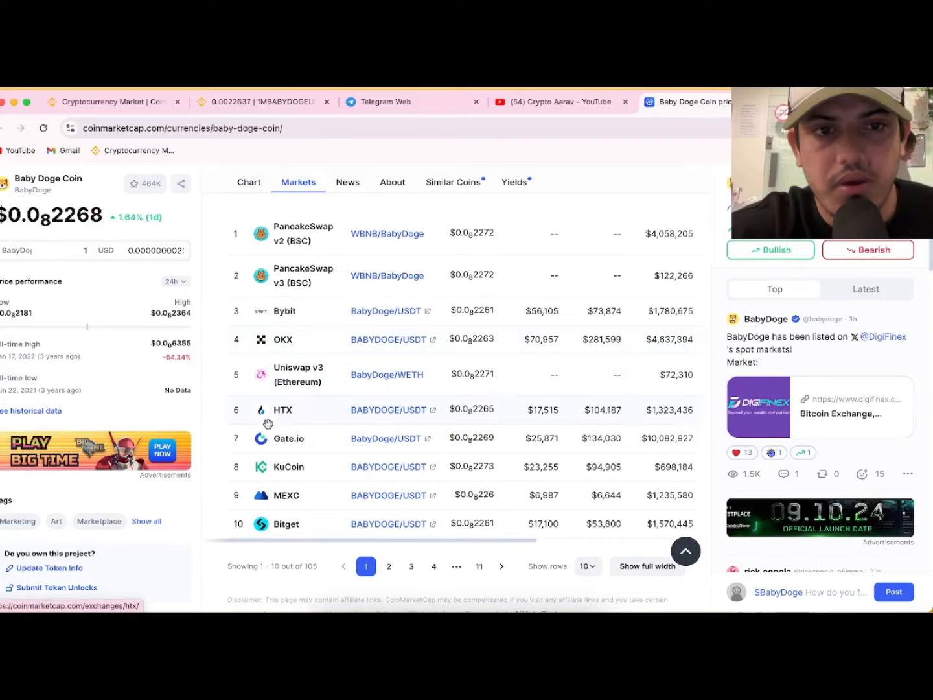
mouse_move(329, 205)
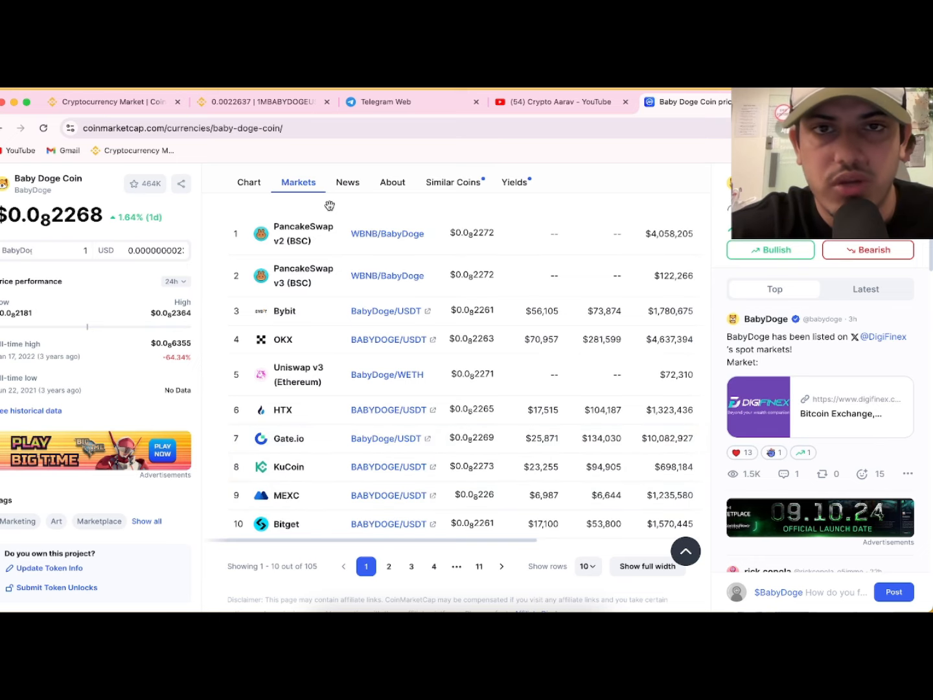
click(347, 182)
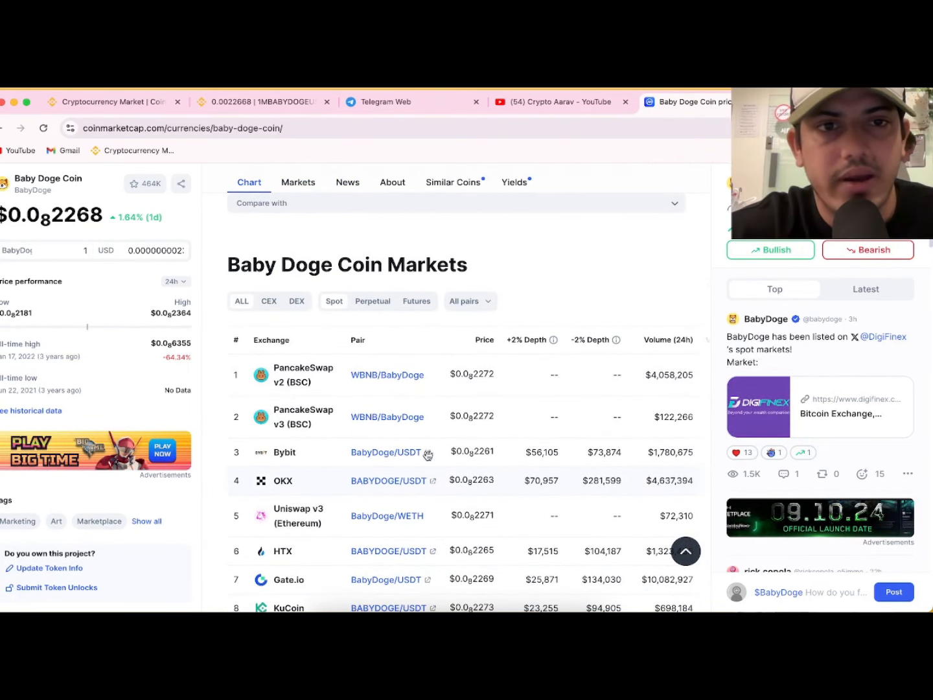
mouse_move(388, 259)
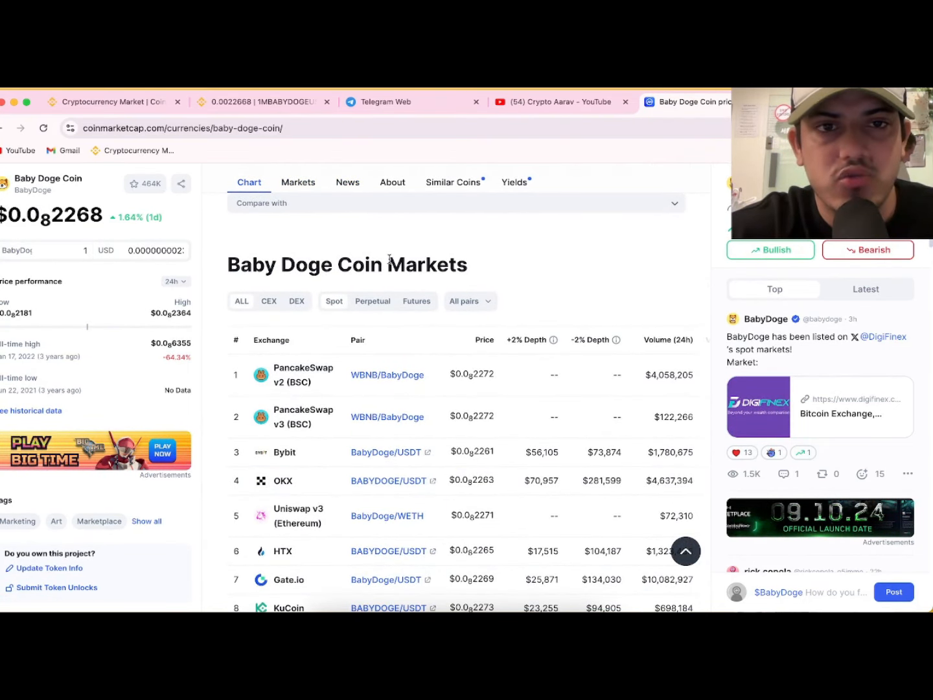
click(249, 182)
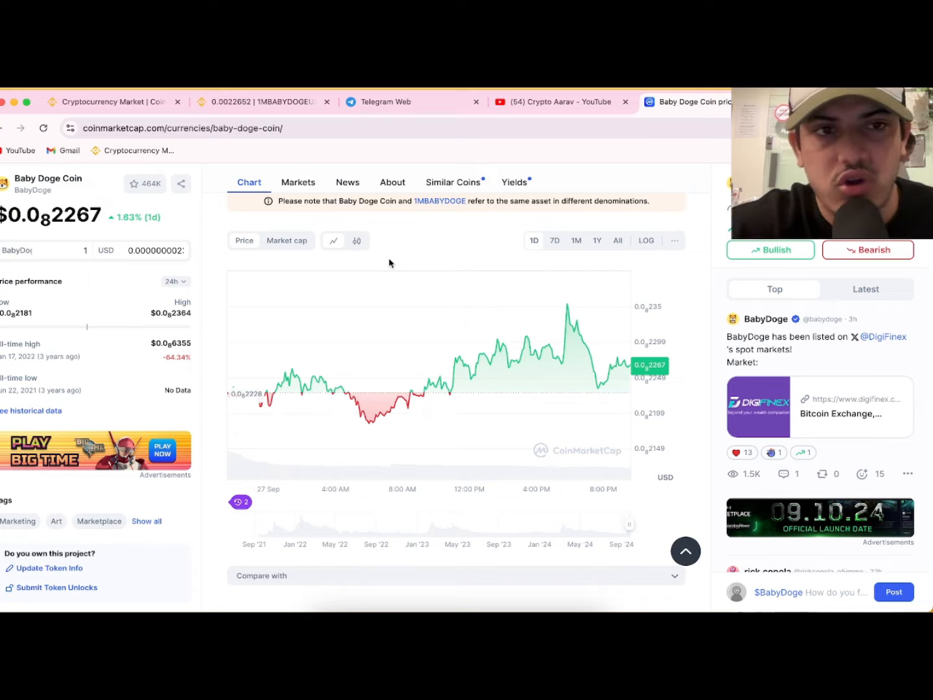
scroll(up, 3)
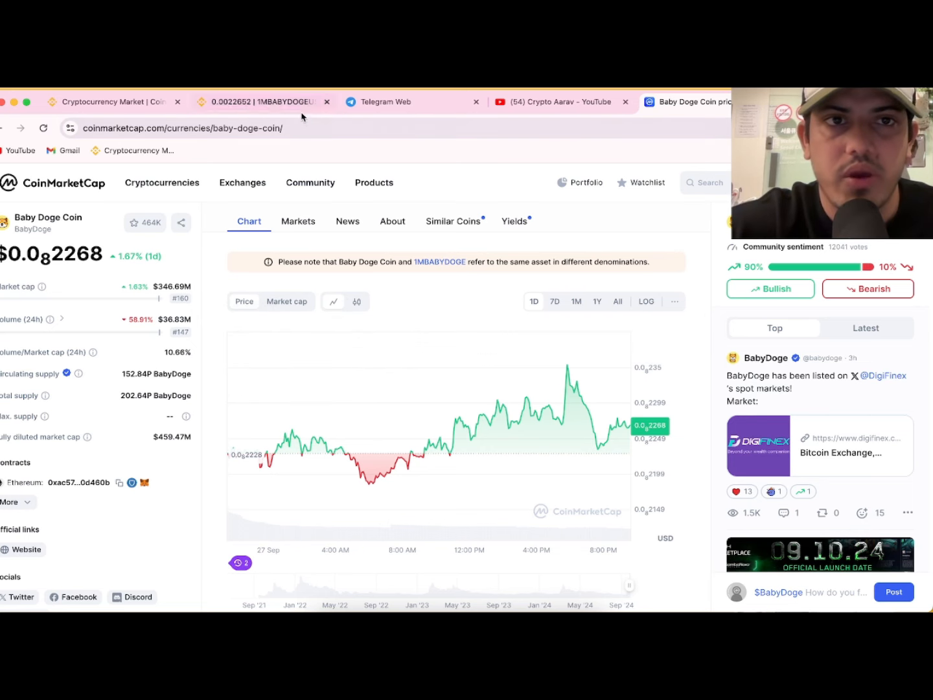
- Return to the Binance 1MBABYDOGE/USDT chart to review the resistance lines and projection
click(260, 101)
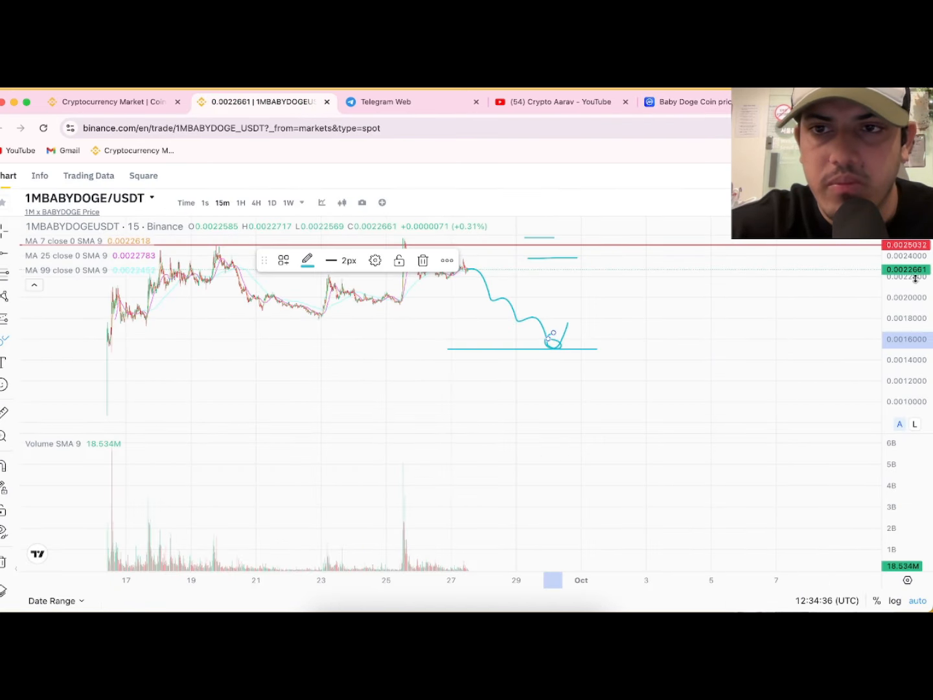
click(114, 101)
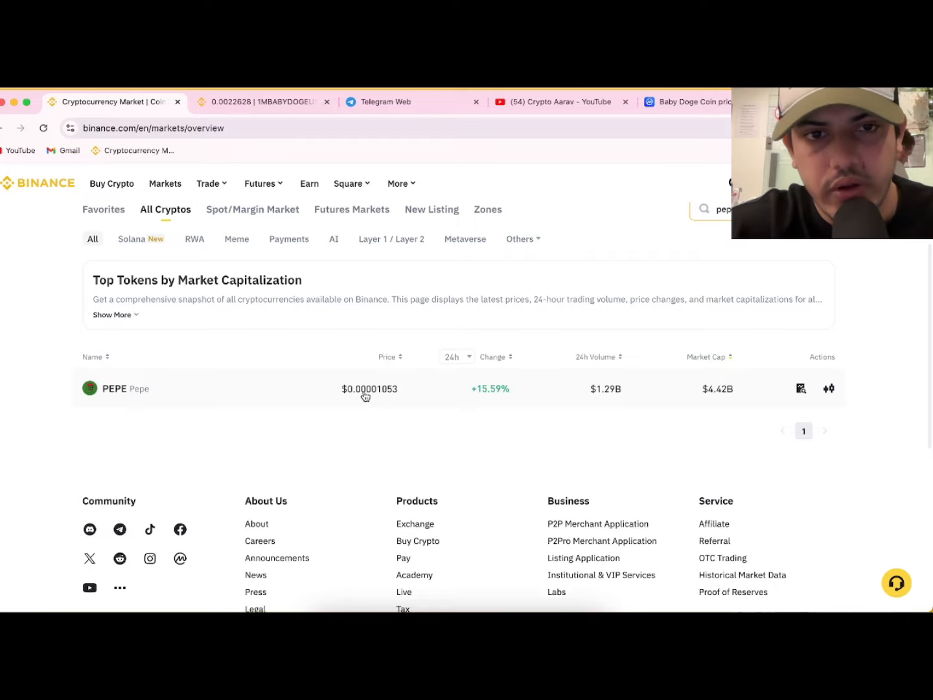
mouse_move(391, 391)
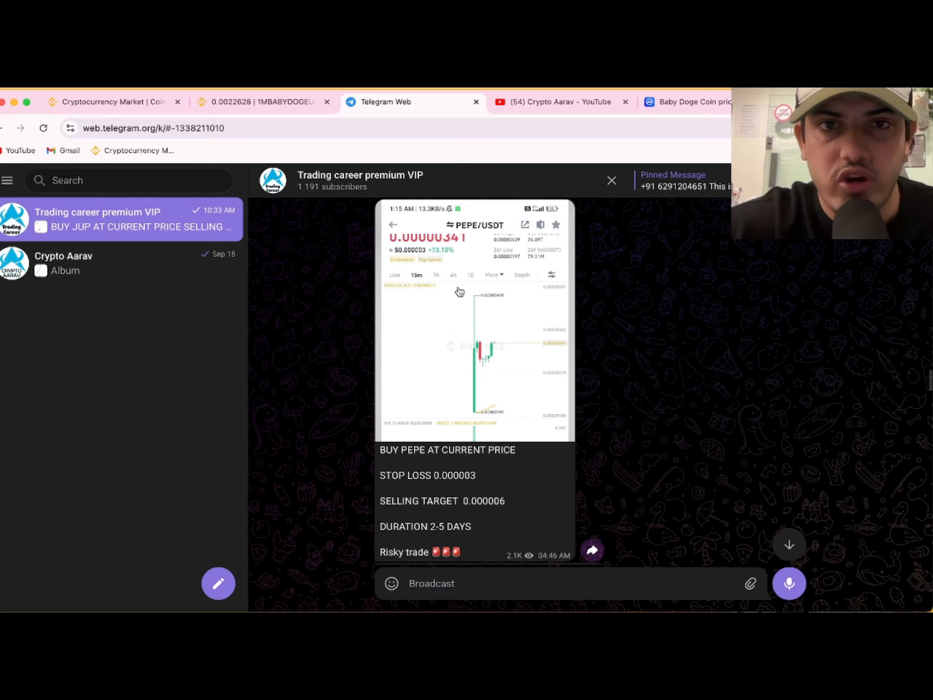
- Follow the VIP channel's WhatsApp contact link, then return to the Baby Doge Coin page
click(560, 101)
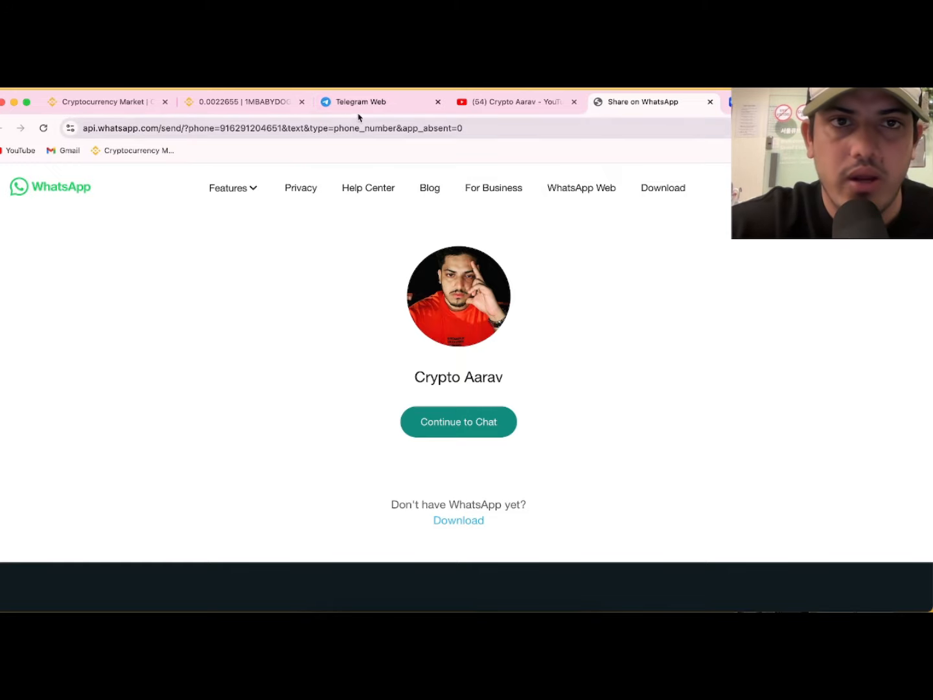
click(360, 101)
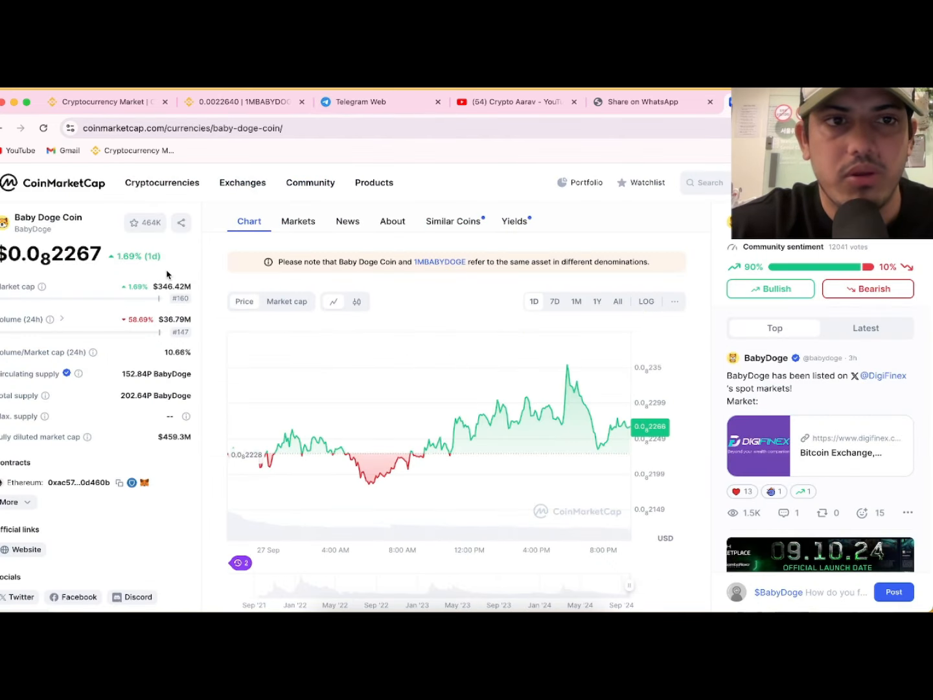
- Check the Binance chart, then show Baby Doge Coin's all-time price history on CoinMarketCap
click(244, 101)
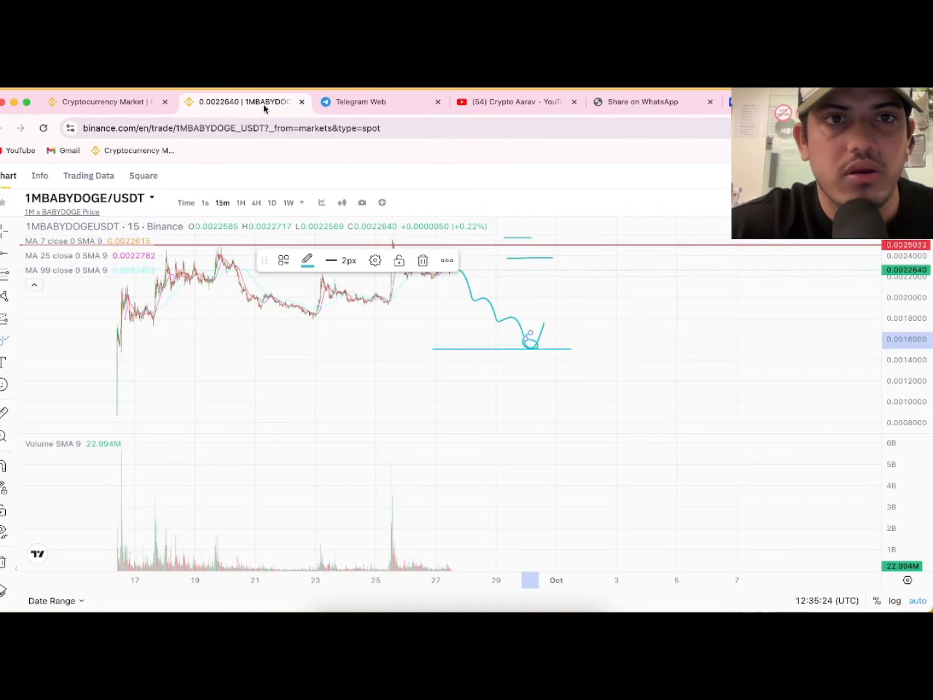
click(101, 101)
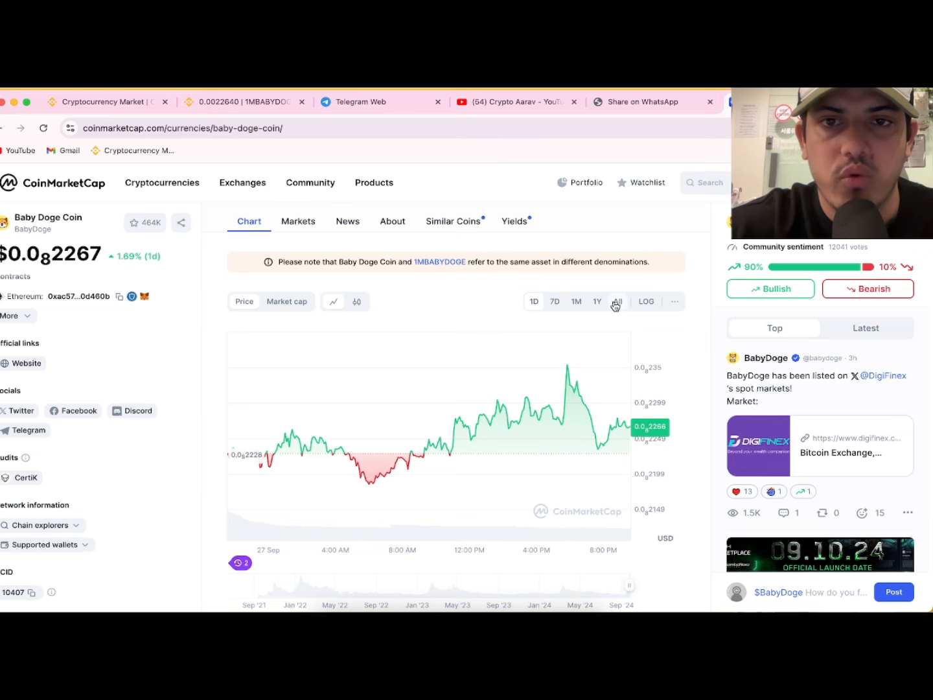
click(617, 300)
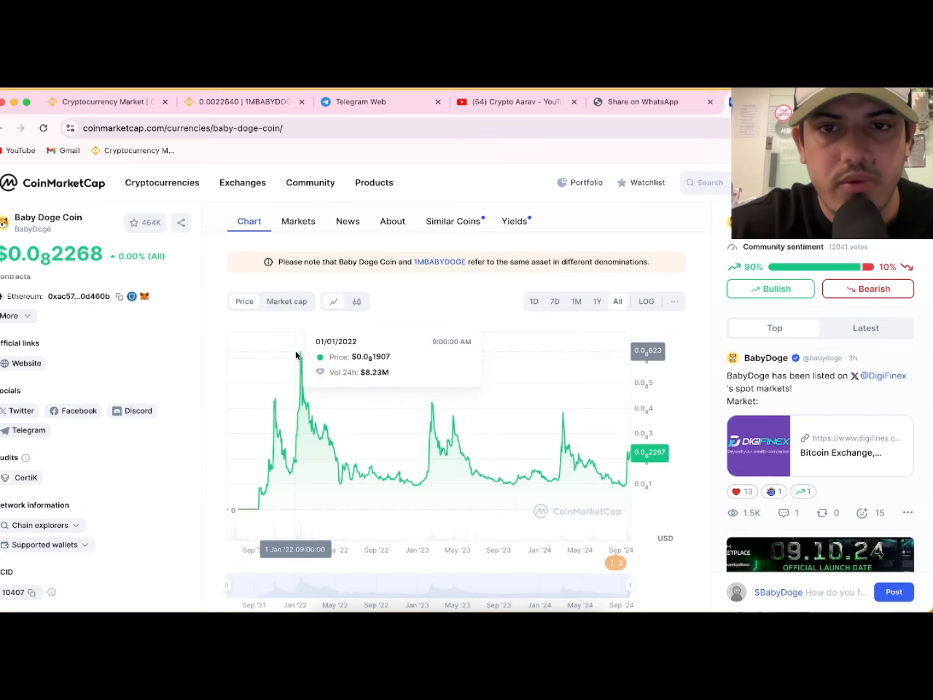
scroll(down, 3)
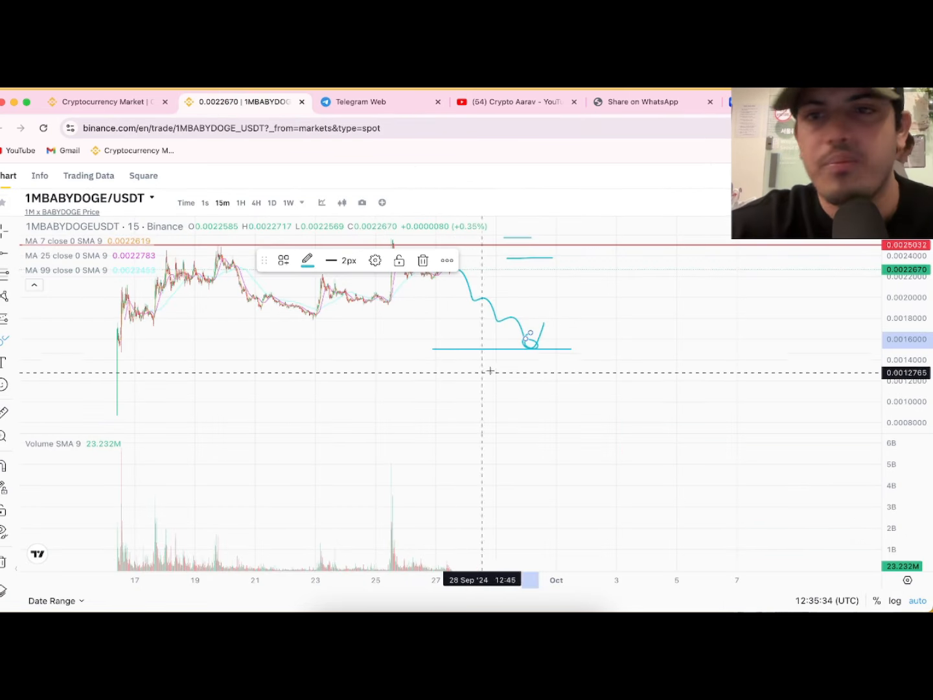
mouse_move(534, 348)
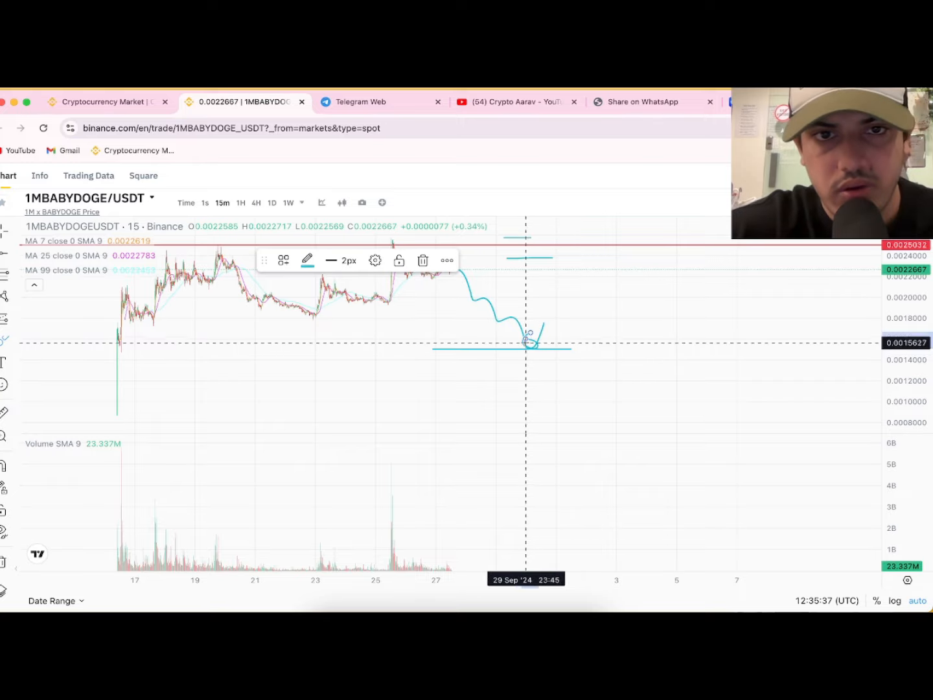
mouse_move(534, 343)
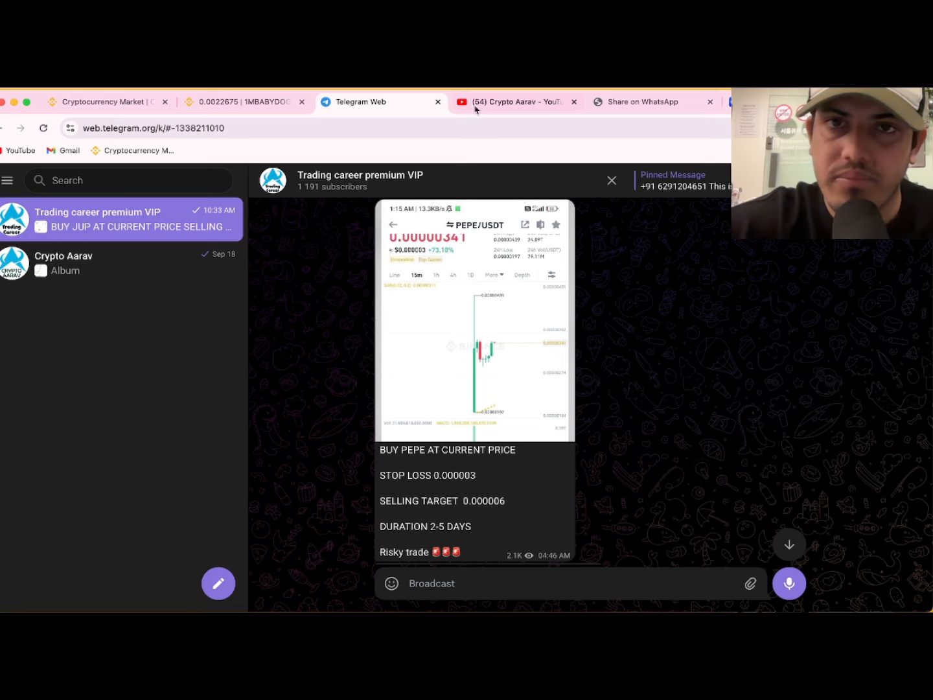
click(244, 101)
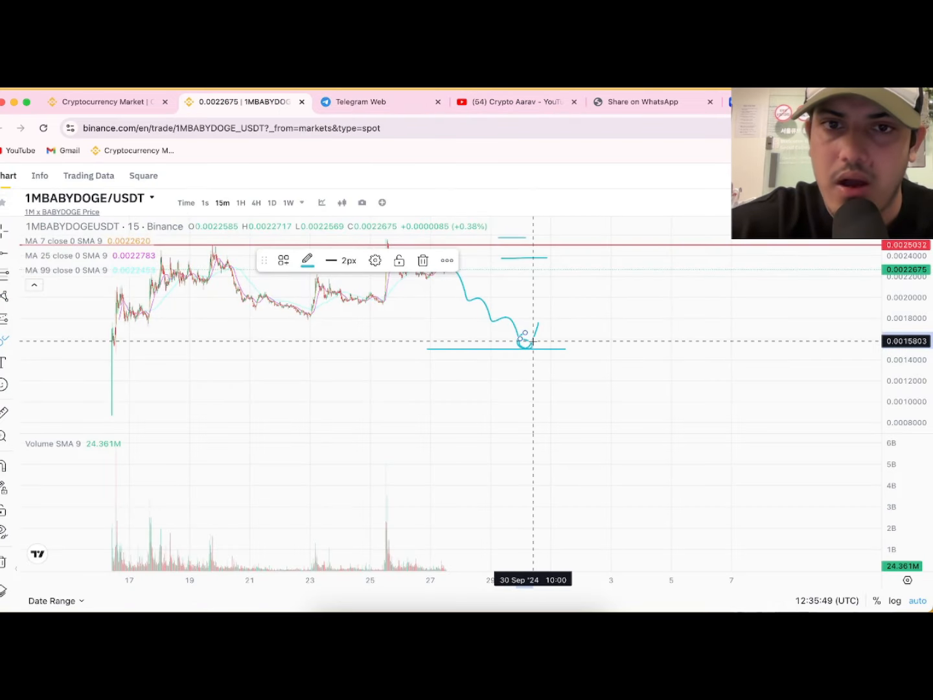
mouse_move(548, 265)
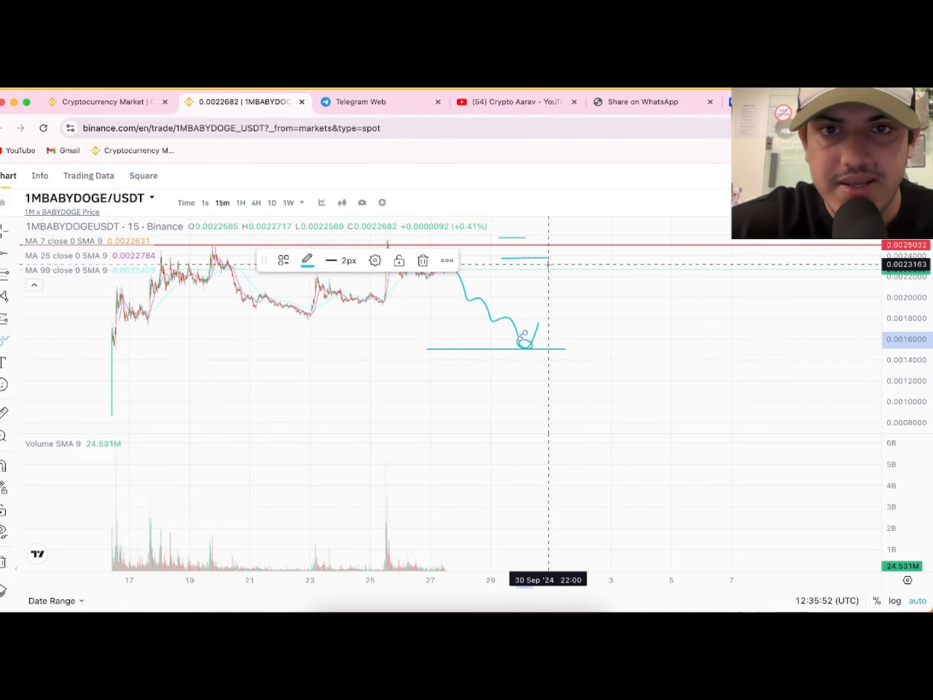